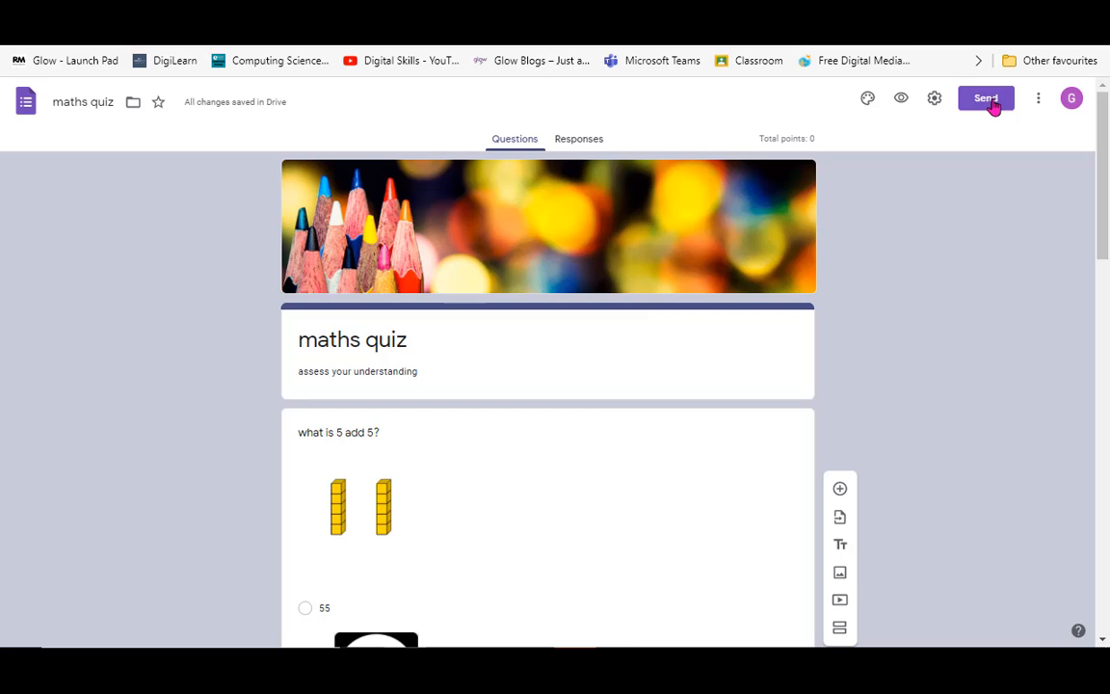
Bring up the Send form dialog on the email invitation tab.
click(985, 97)
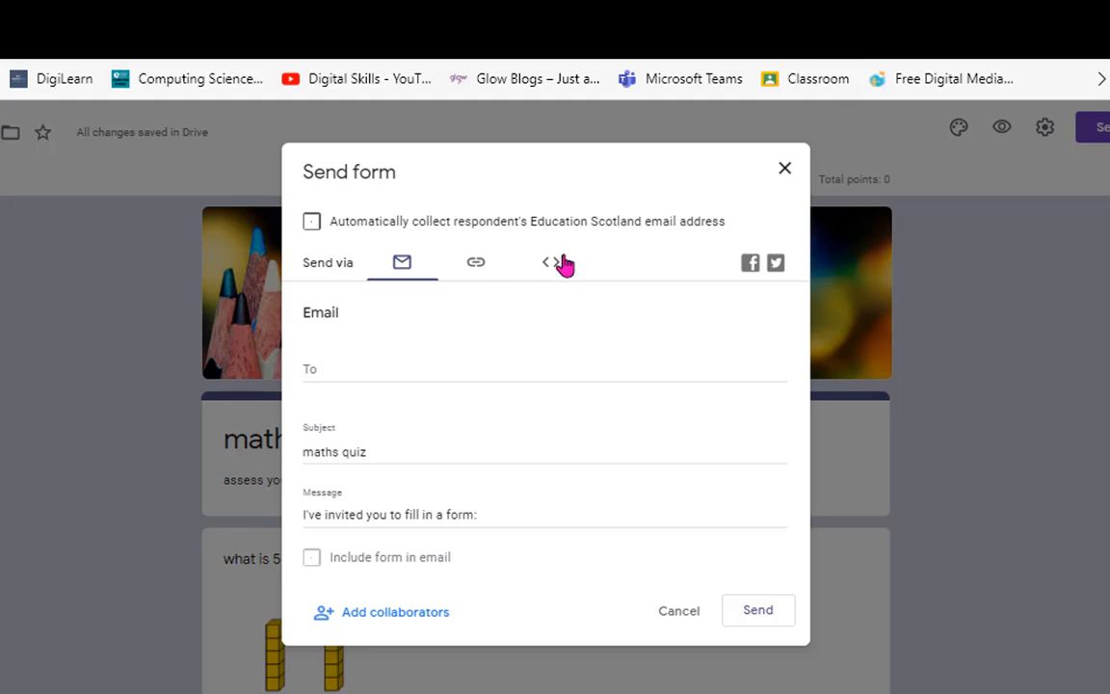
mouse_move(417, 306)
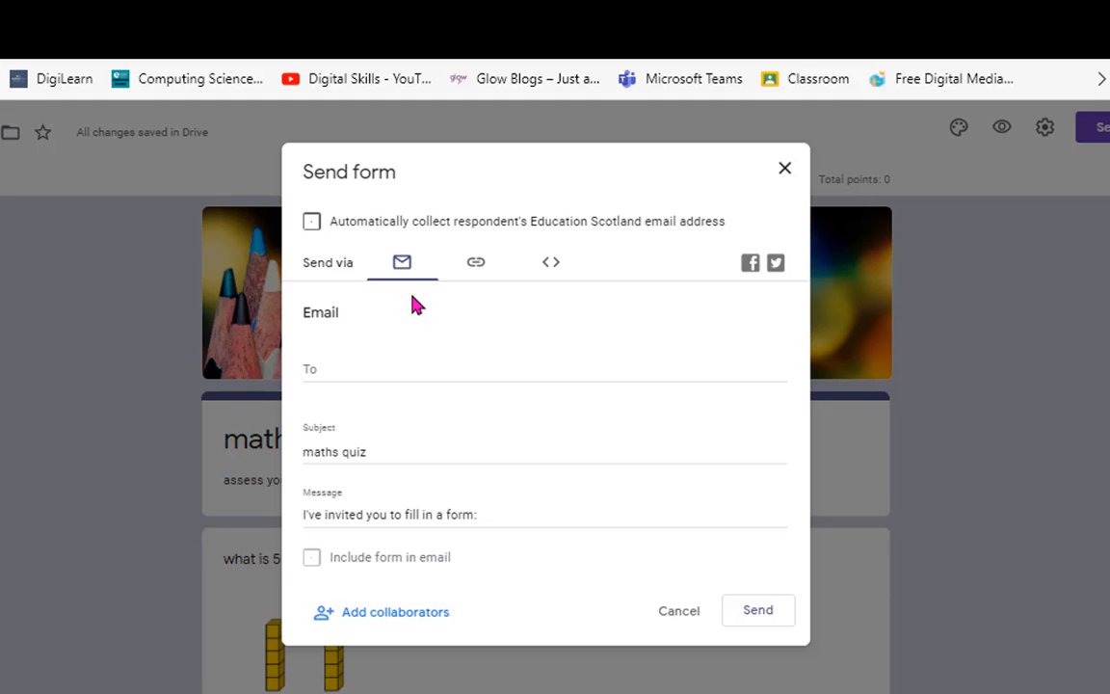
mouse_move(438, 263)
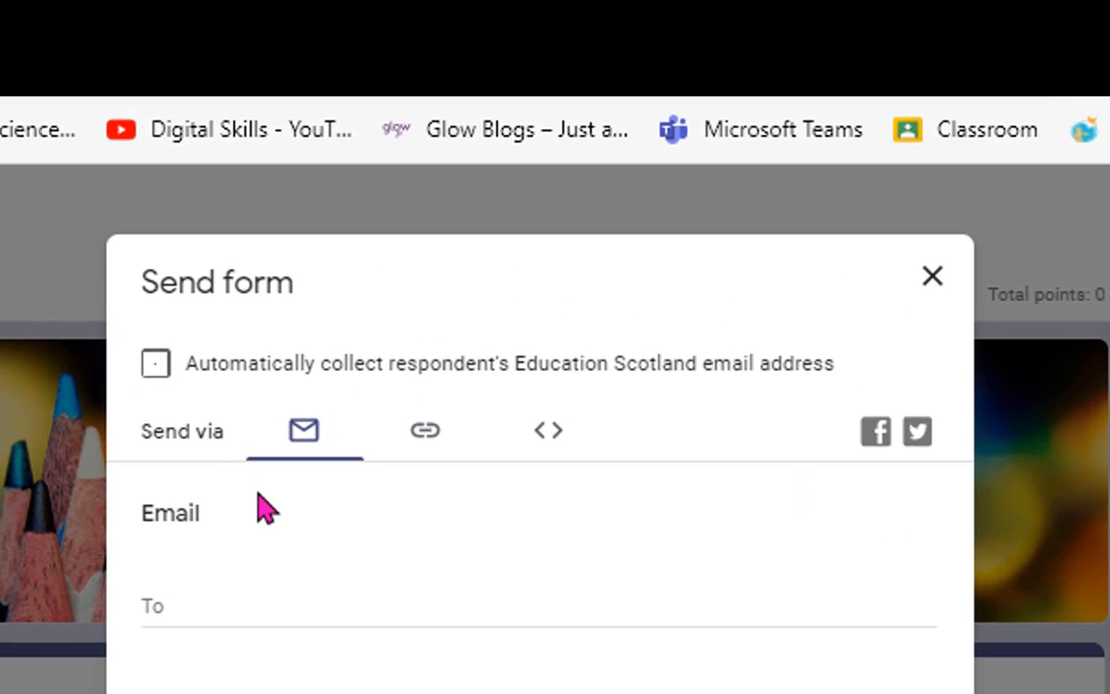
mouse_move(426, 435)
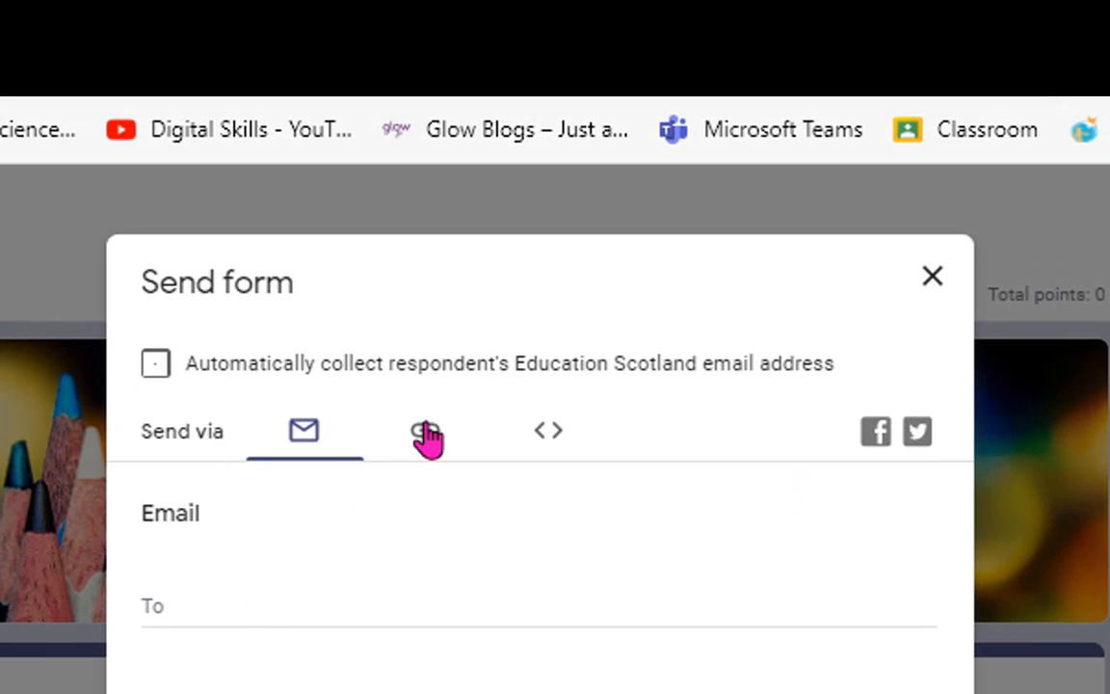
Show the shortened forms.gle link to the maths quiz.
click(425, 430)
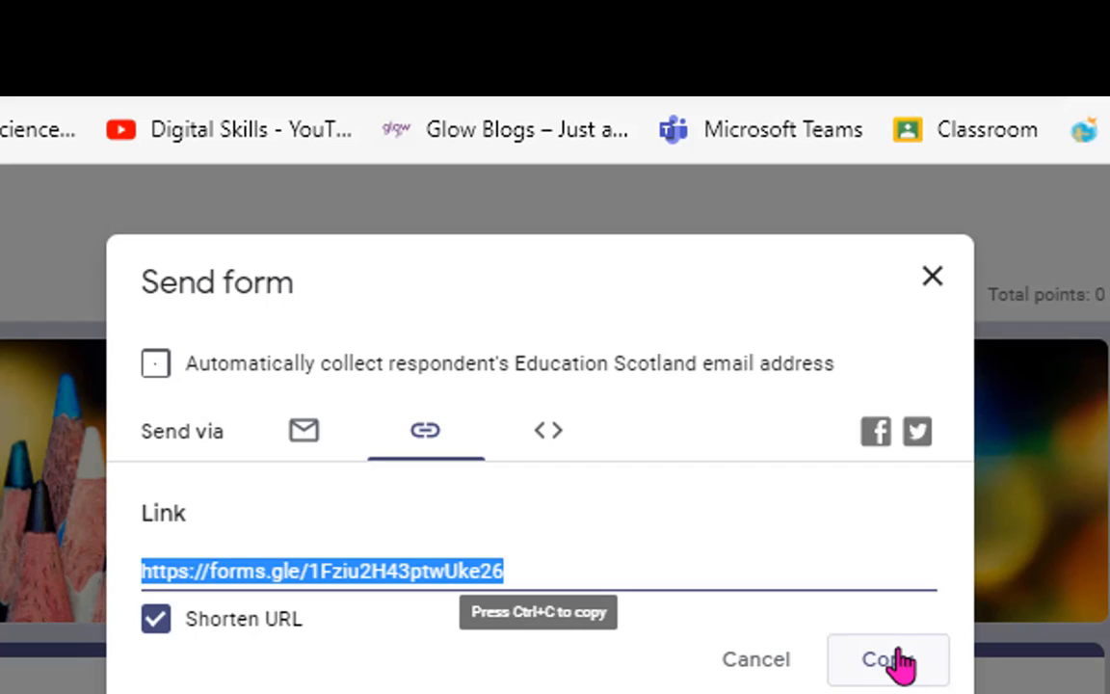
mouse_move(518, 443)
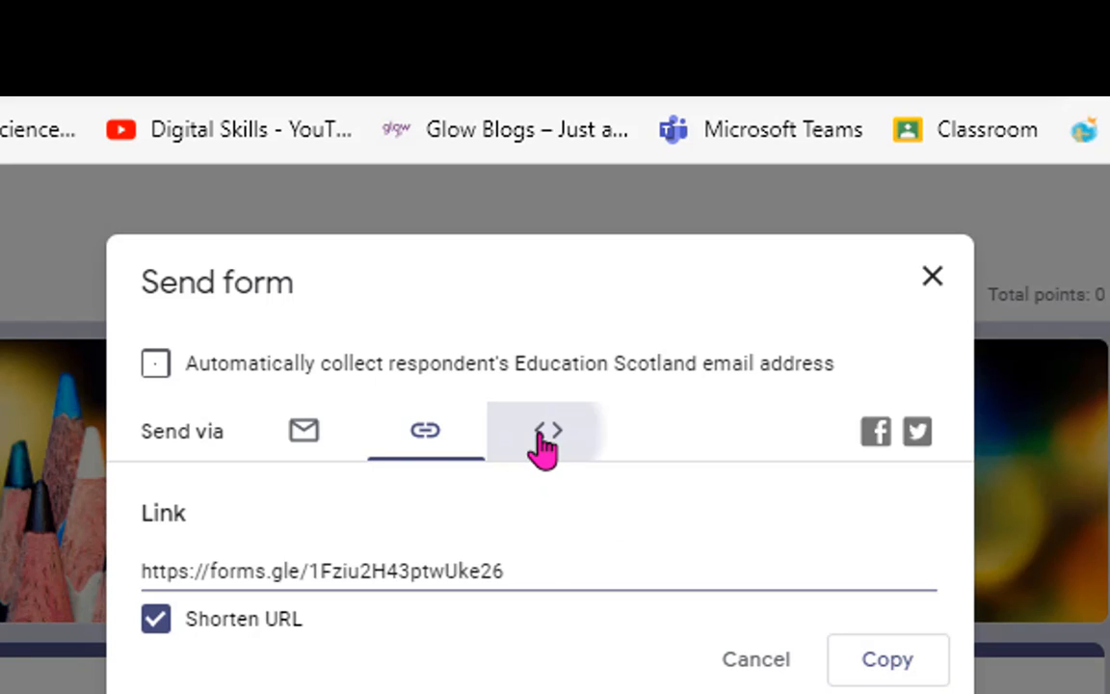
Display the quiz's Embed HTML code, then close the Send form dialog.
click(548, 431)
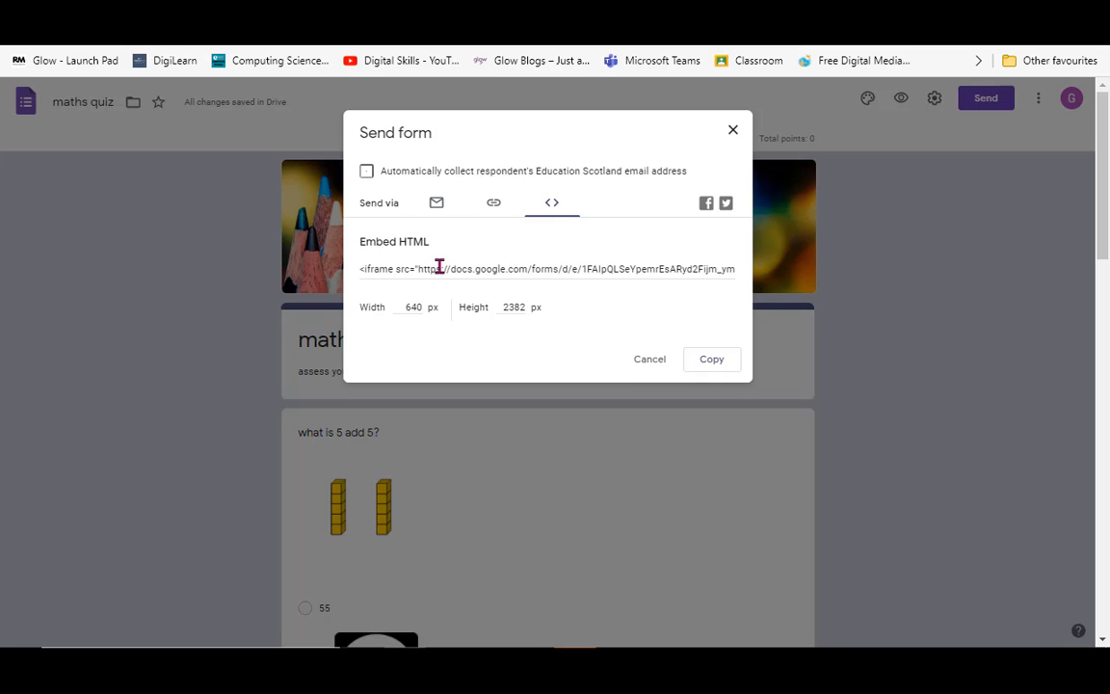
mouse_move(434, 263)
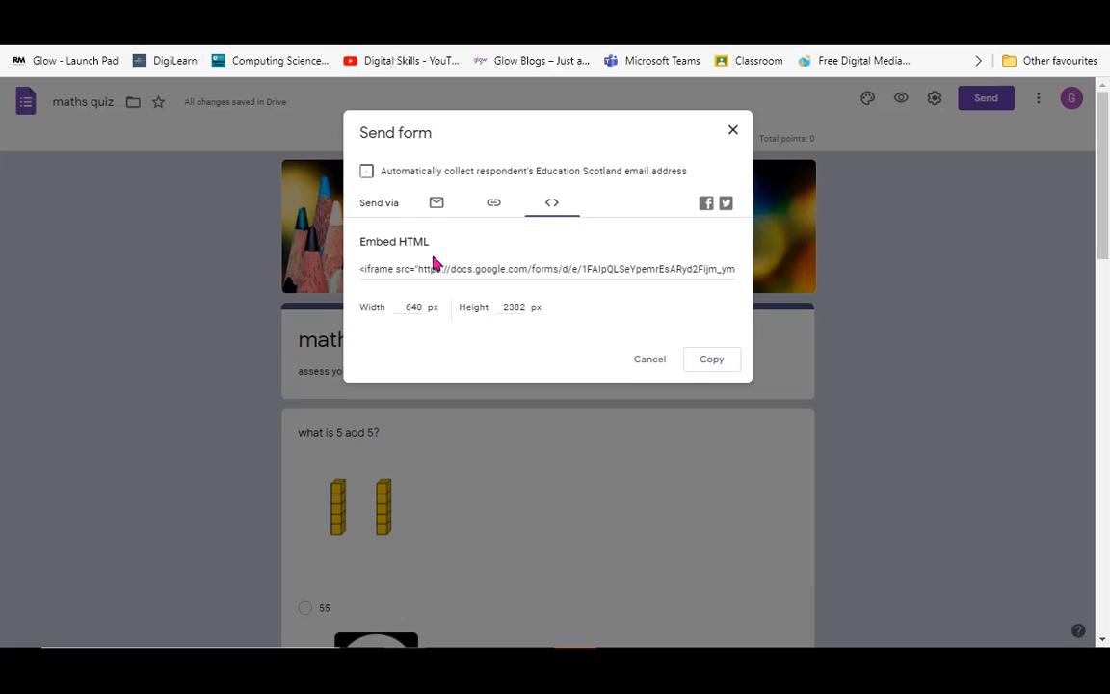
mouse_move(436, 202)
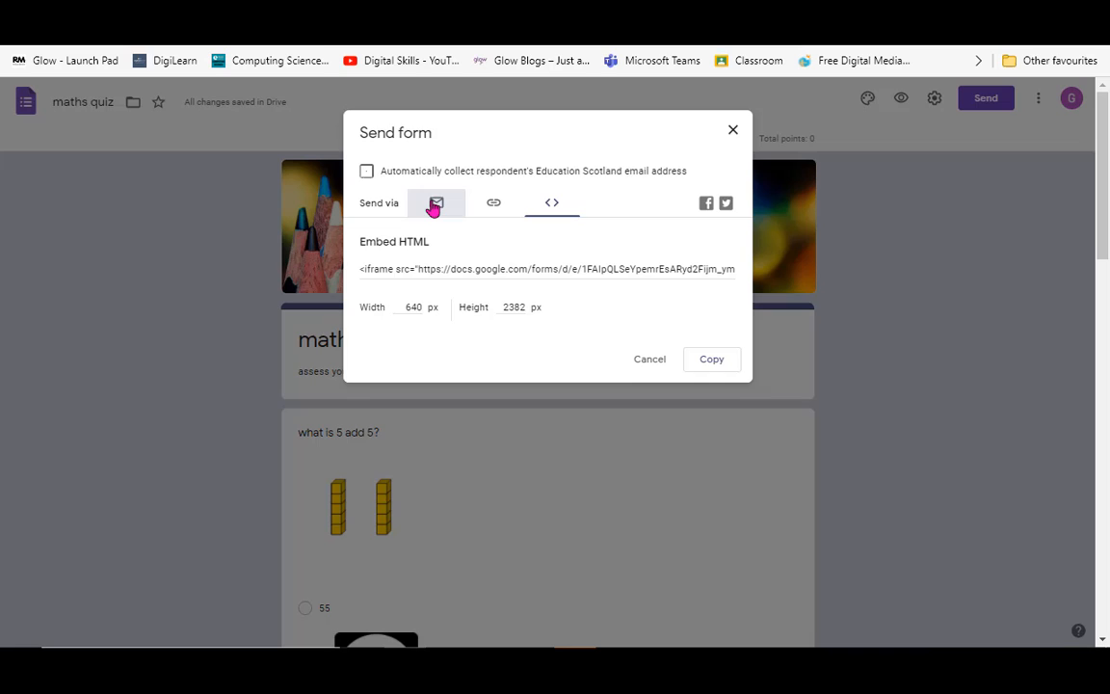
mouse_move(448, 209)
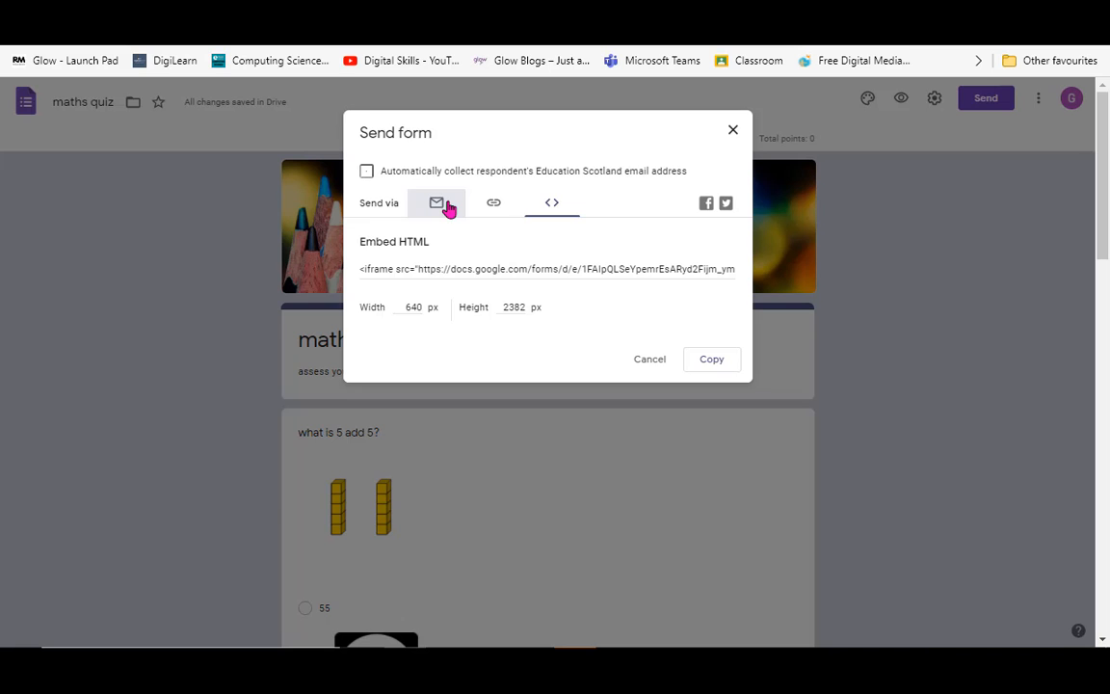
mouse_move(454, 232)
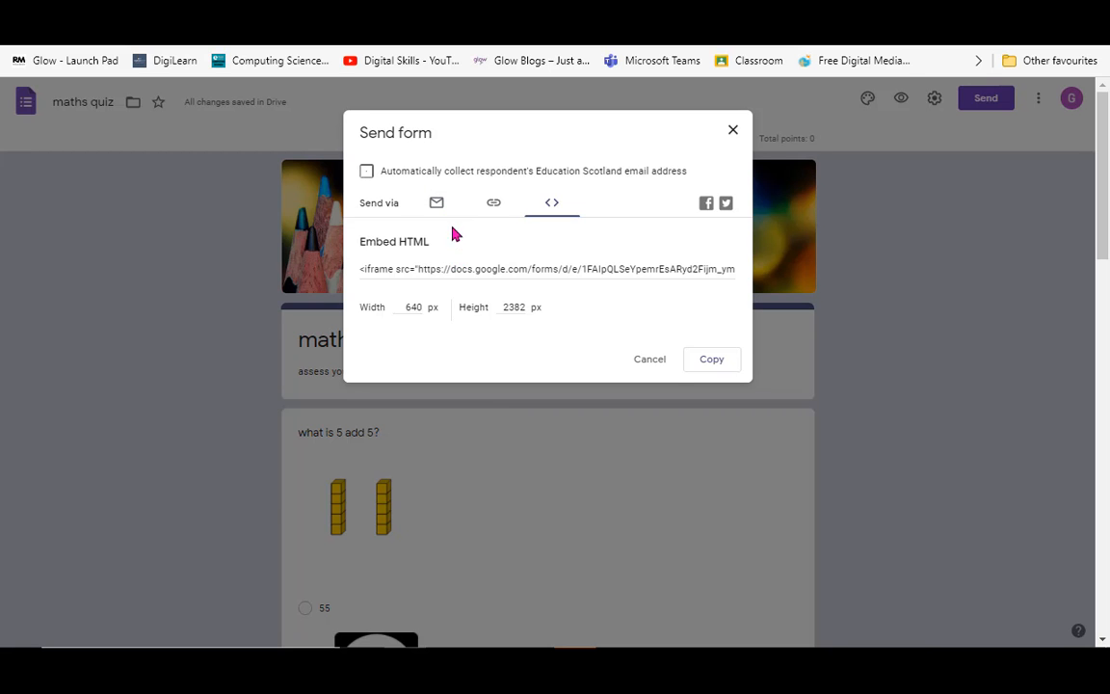
click(1006, 142)
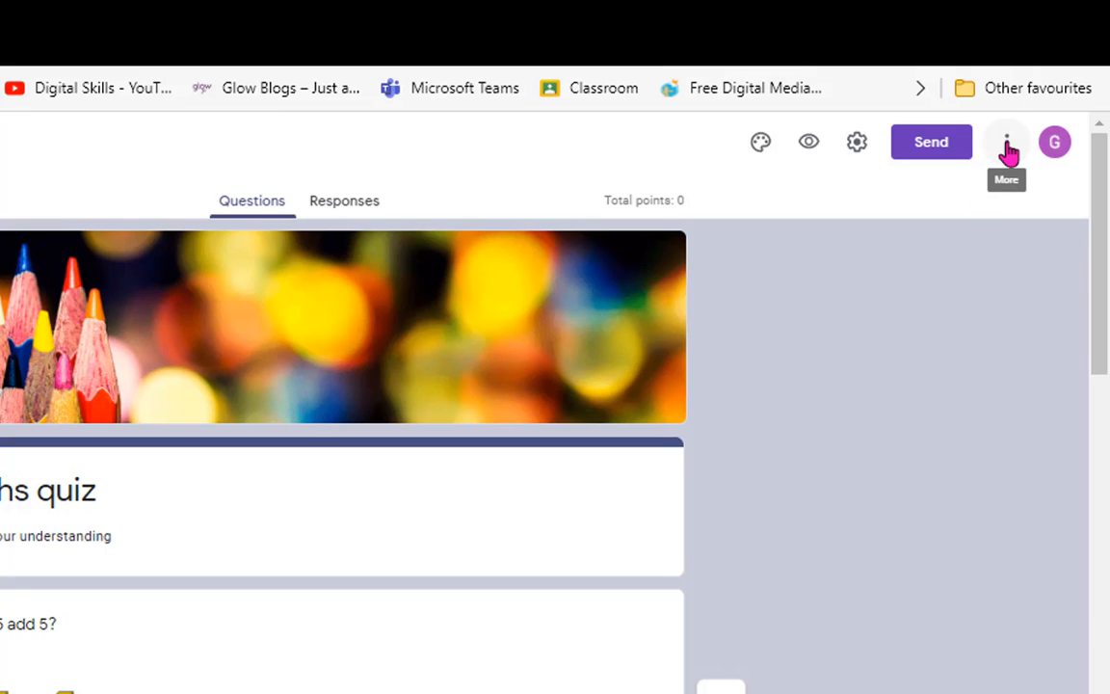
click(1007, 142)
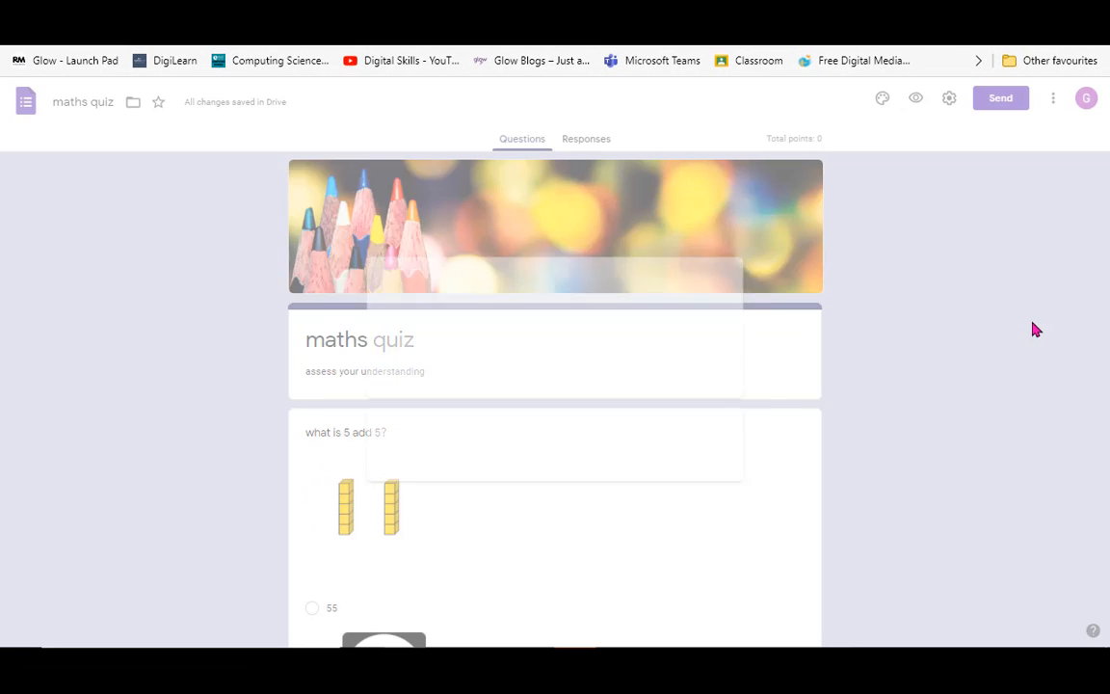
click(1000, 97)
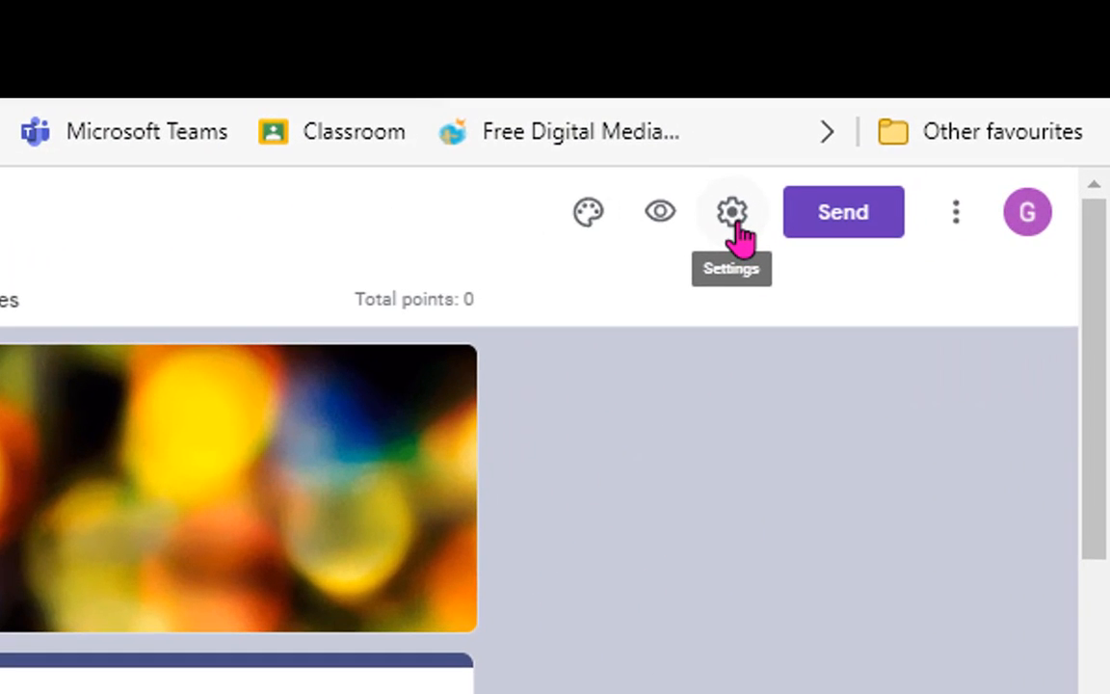
Bring up the Settings dialog on its General tab.
click(732, 211)
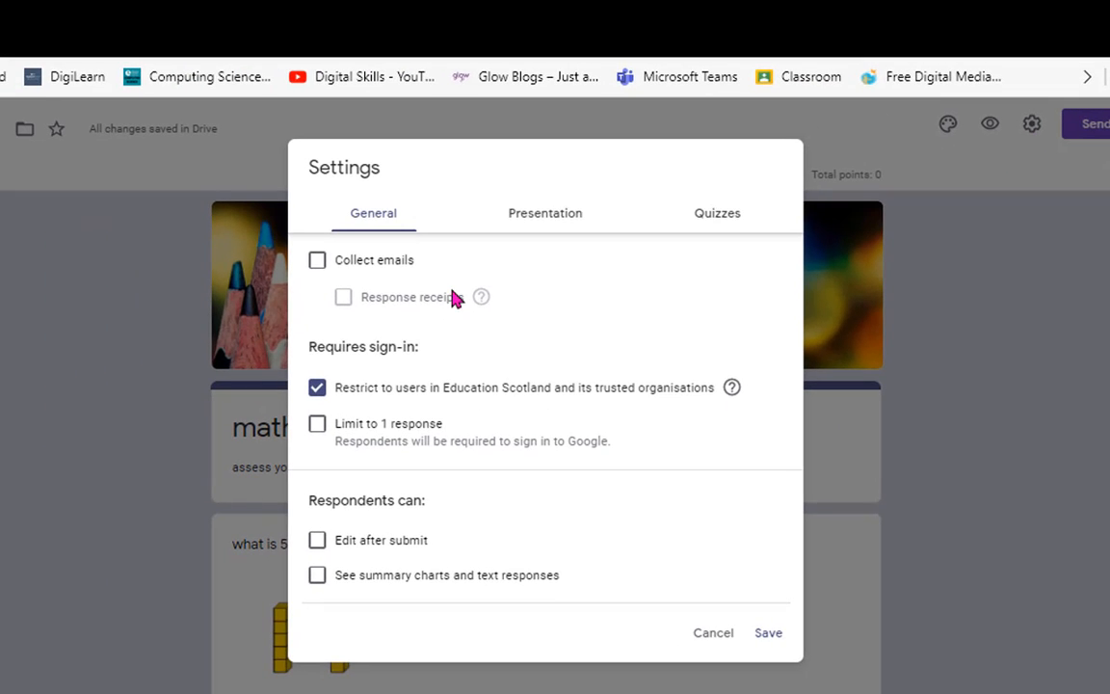
mouse_move(470, 298)
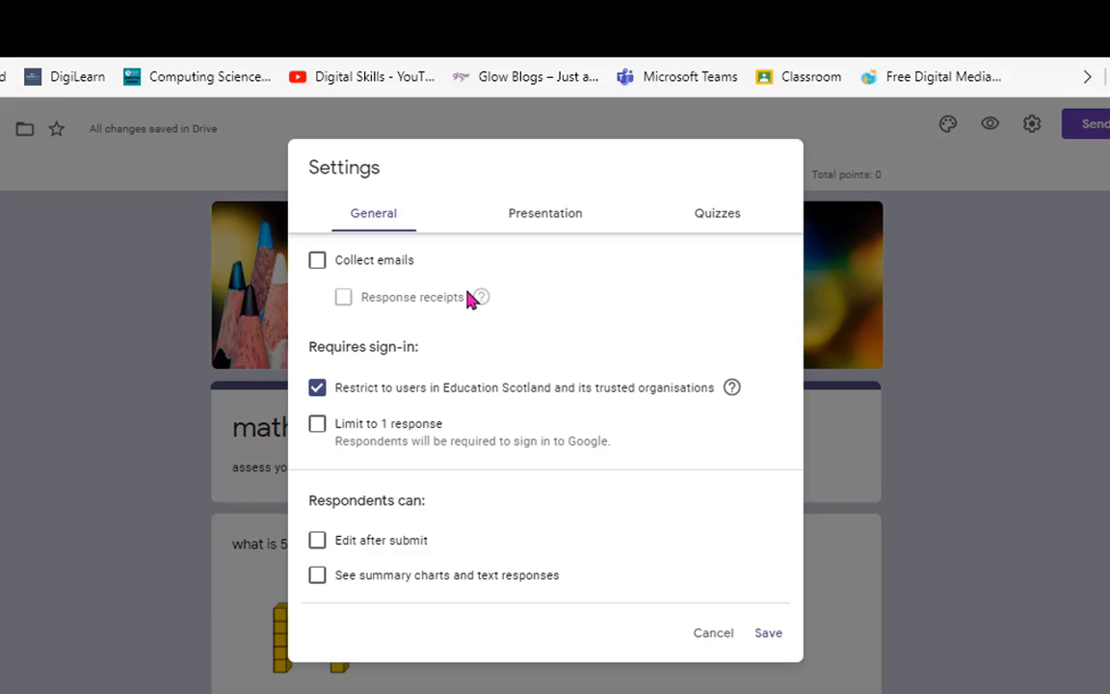
mouse_move(467, 299)
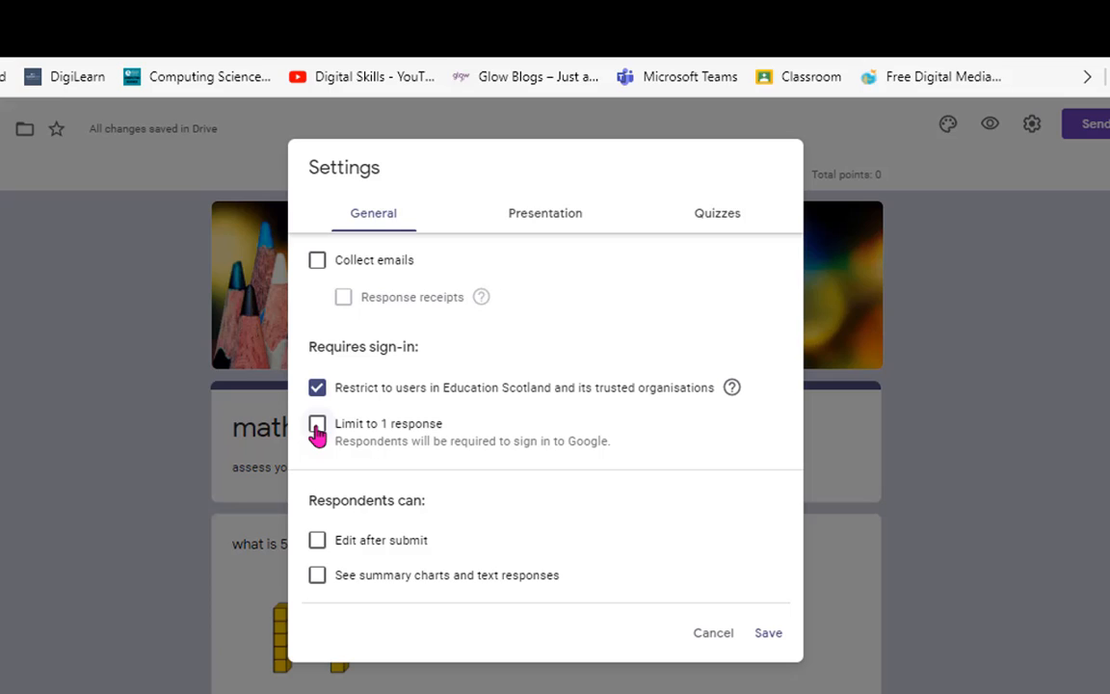
Keep 'Restrict to users in Education Scotland' ticked and tick 'Limit to 1 response'.
click(317, 386)
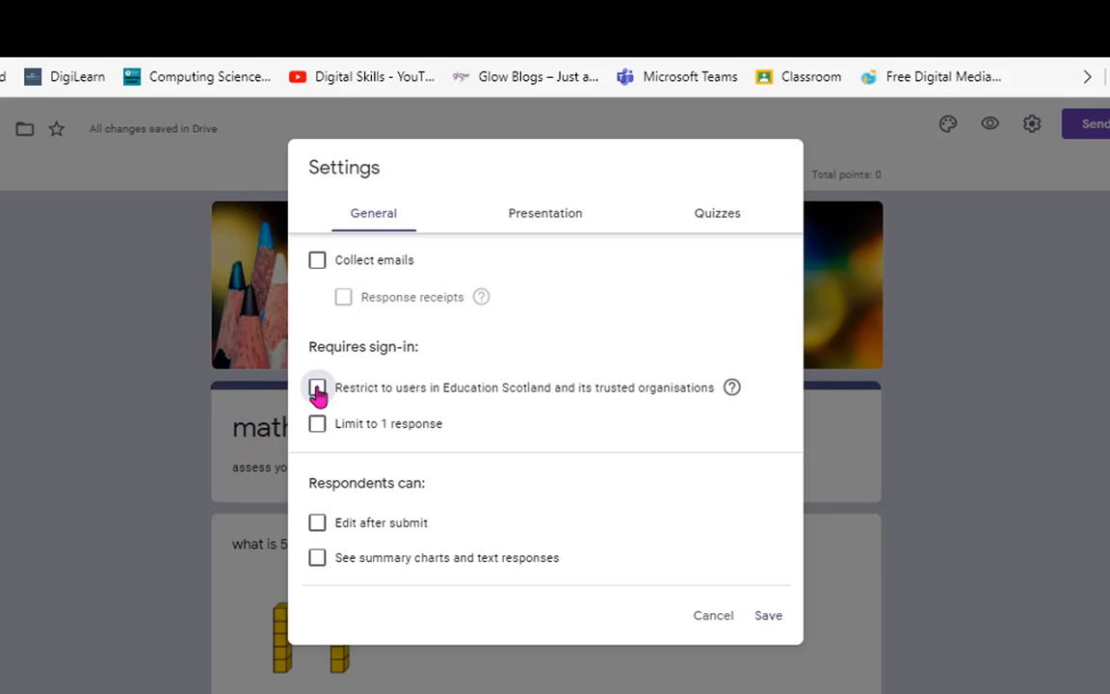
click(317, 387)
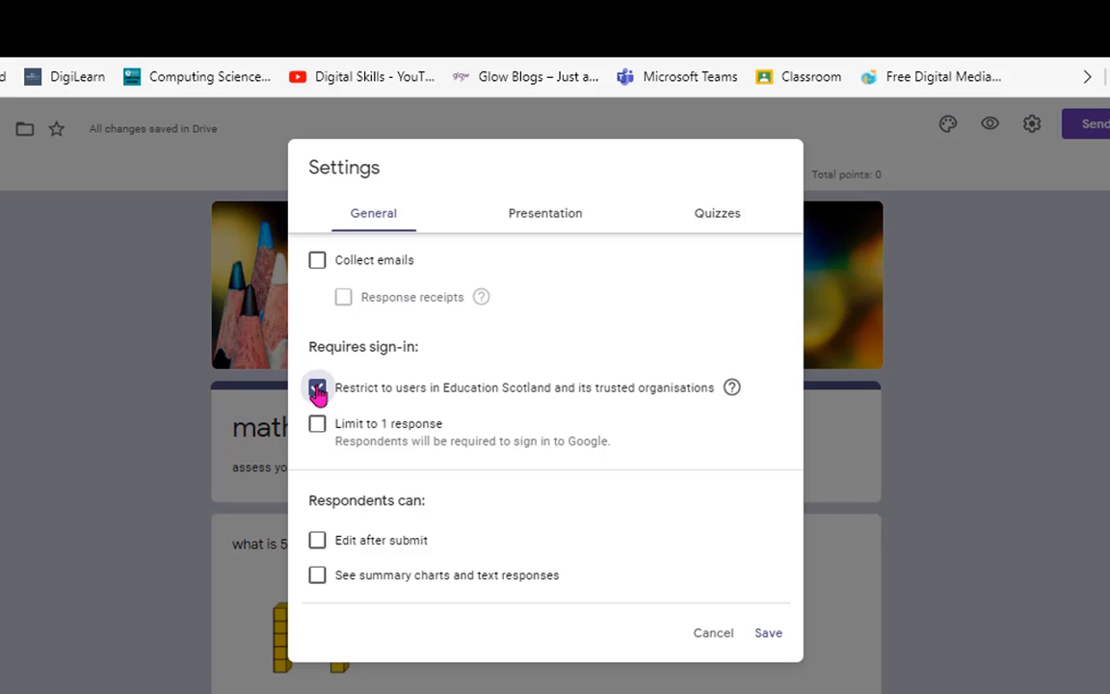
click(317, 387)
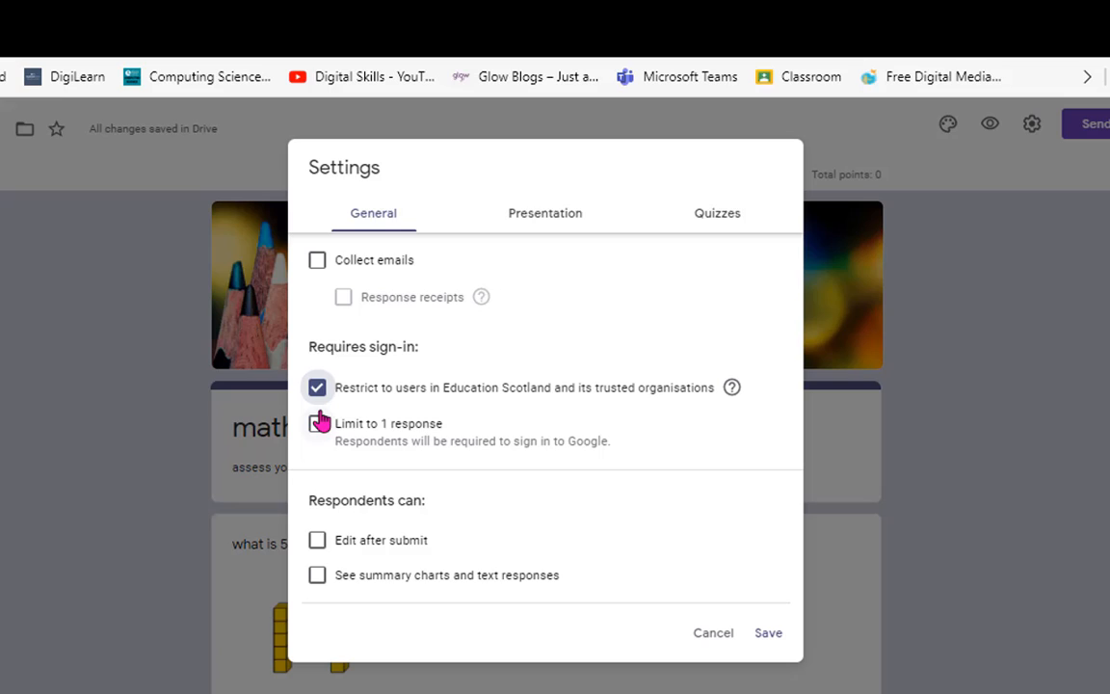
click(317, 423)
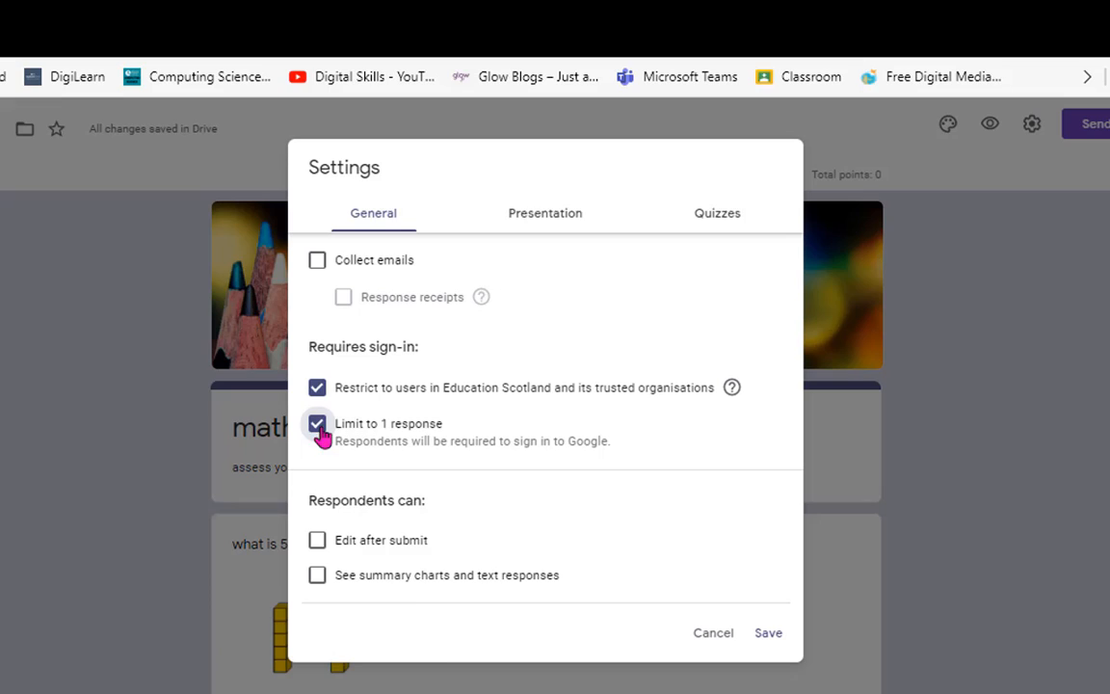
mouse_move(438, 643)
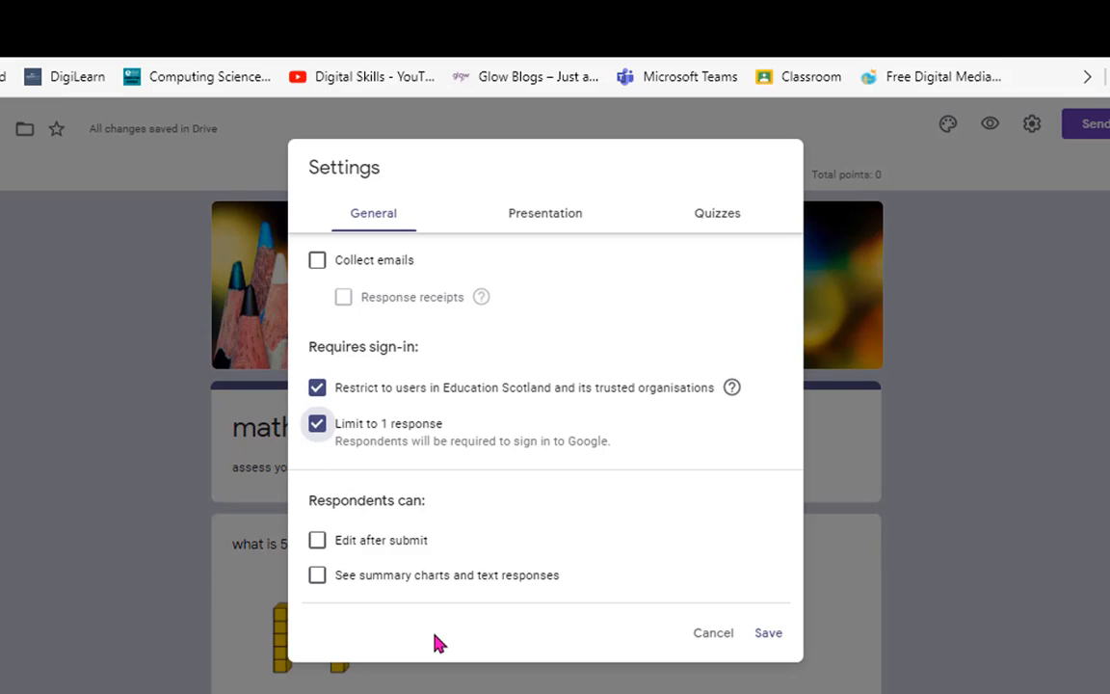